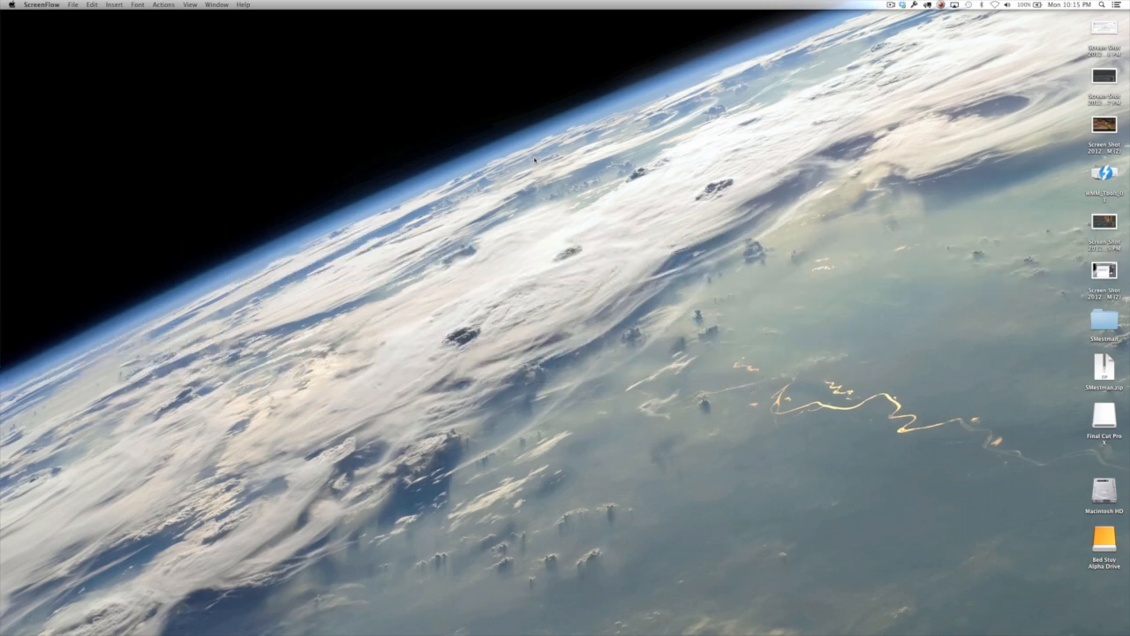
{"action": "mouse_move", "coordinate": [596, 221]}
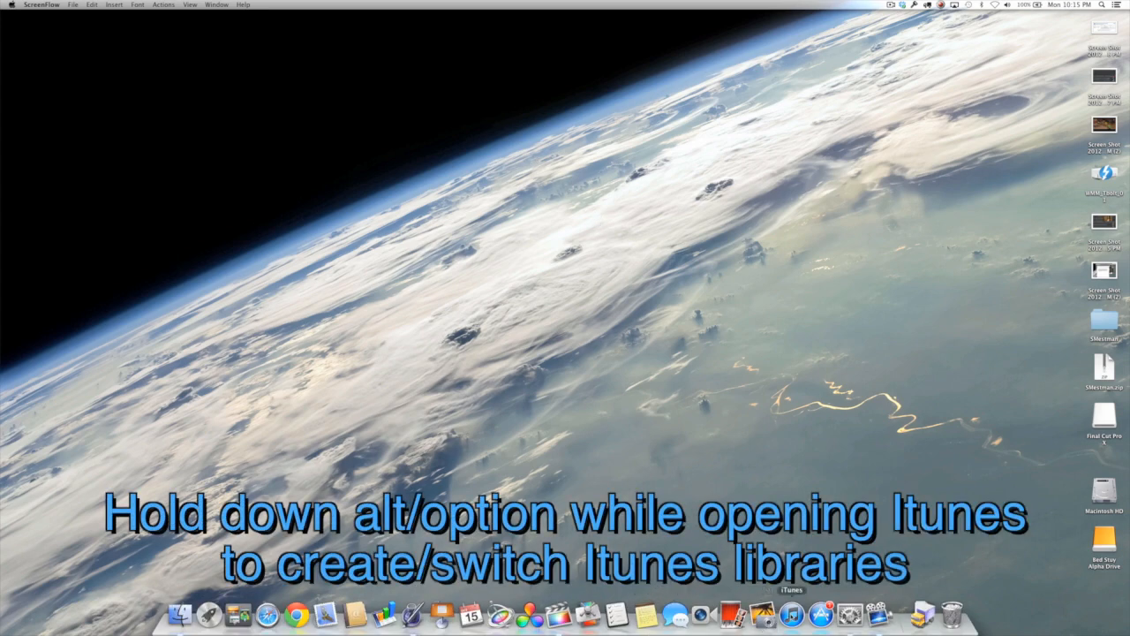
Step: Option-click the iTunes Dock icon to bring up the Choose iTunes Library dialog
{"action": "left_click", "coordinate": [788, 612]}
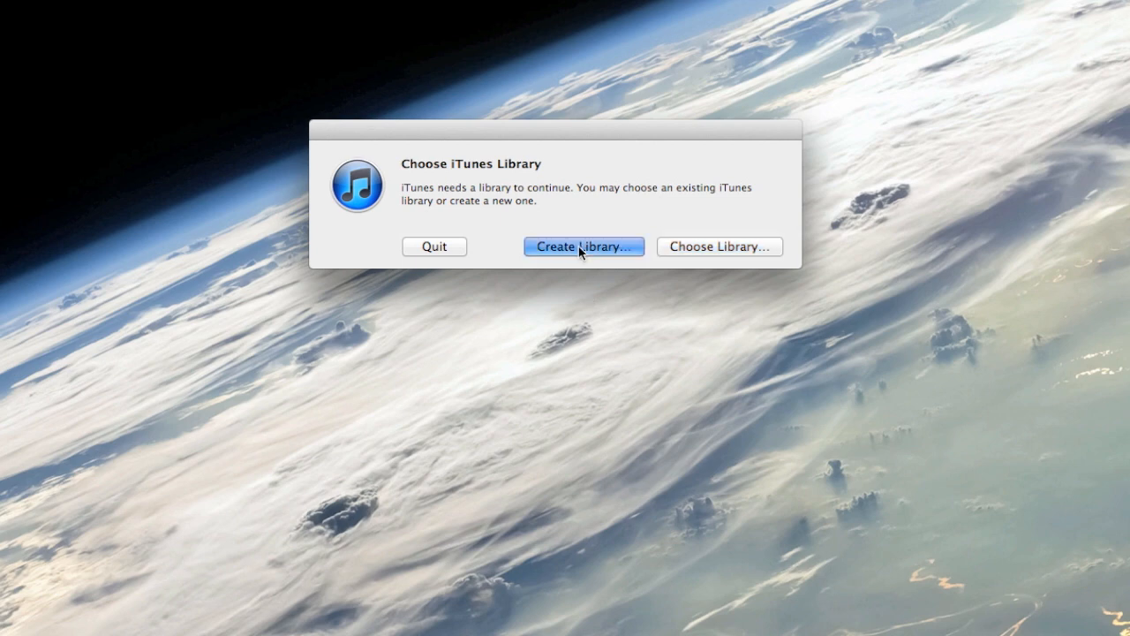
Step: Create a new iTunes library named SFX_02 in the Movies folder
{"action": "left_click", "coordinate": [584, 246]}
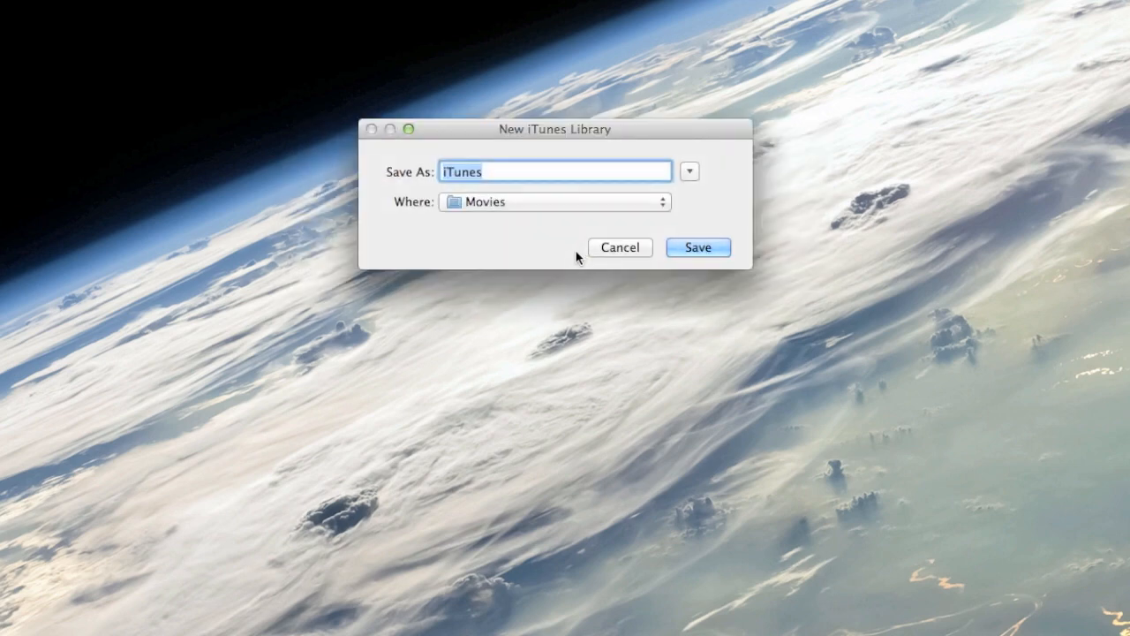
{"action": "type", "text": "SFX"}
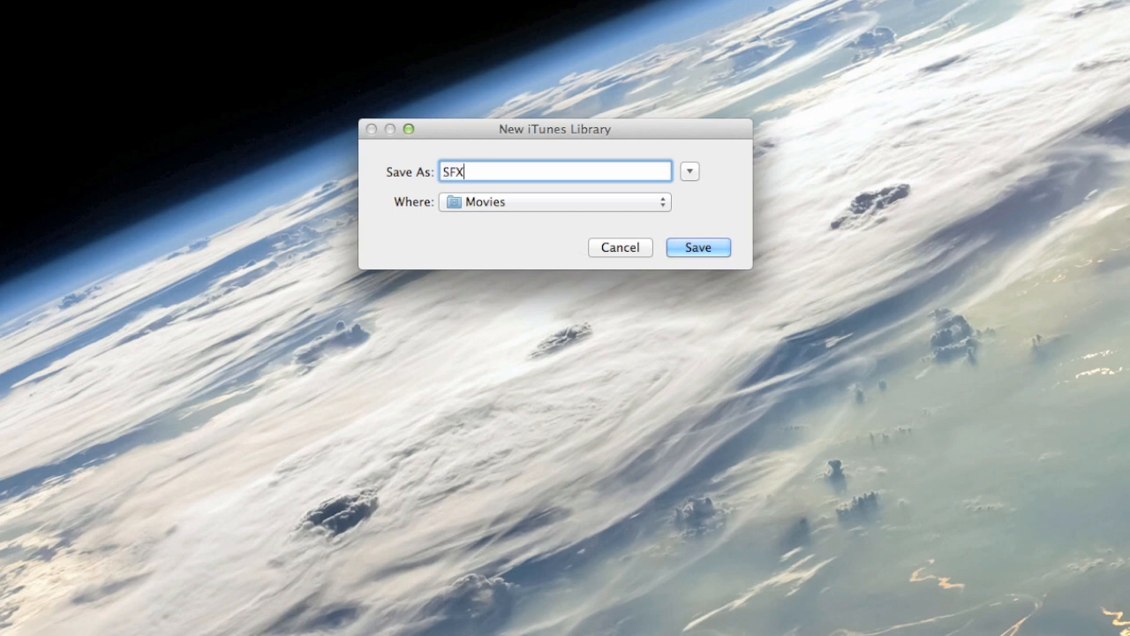
{"action": "type", "text": "_0"}
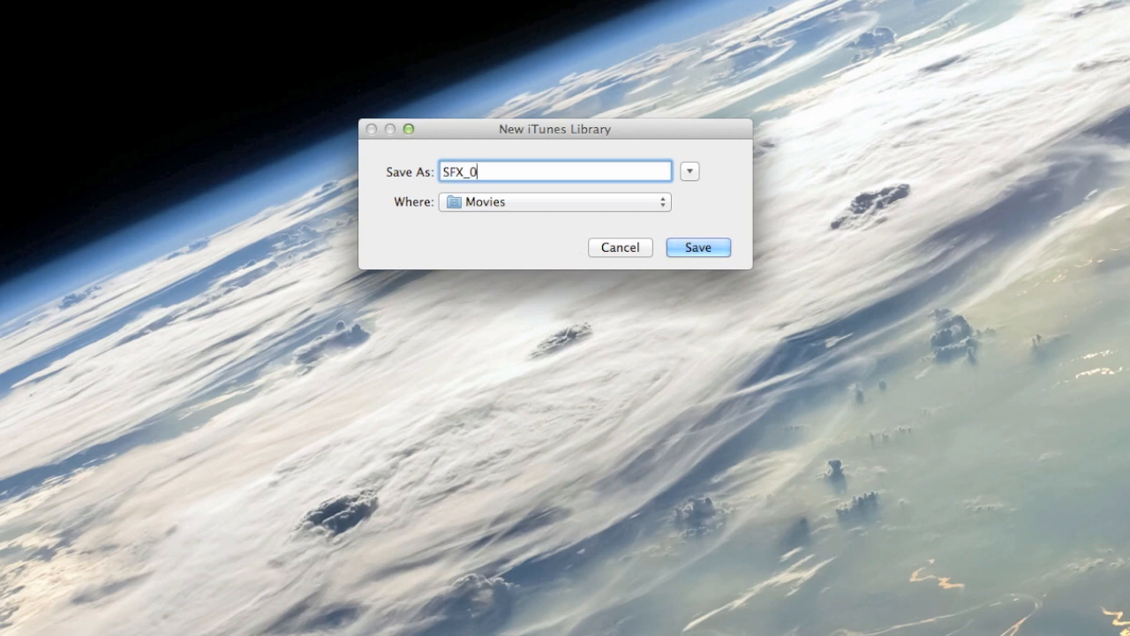
{"action": "type", "text": "2"}
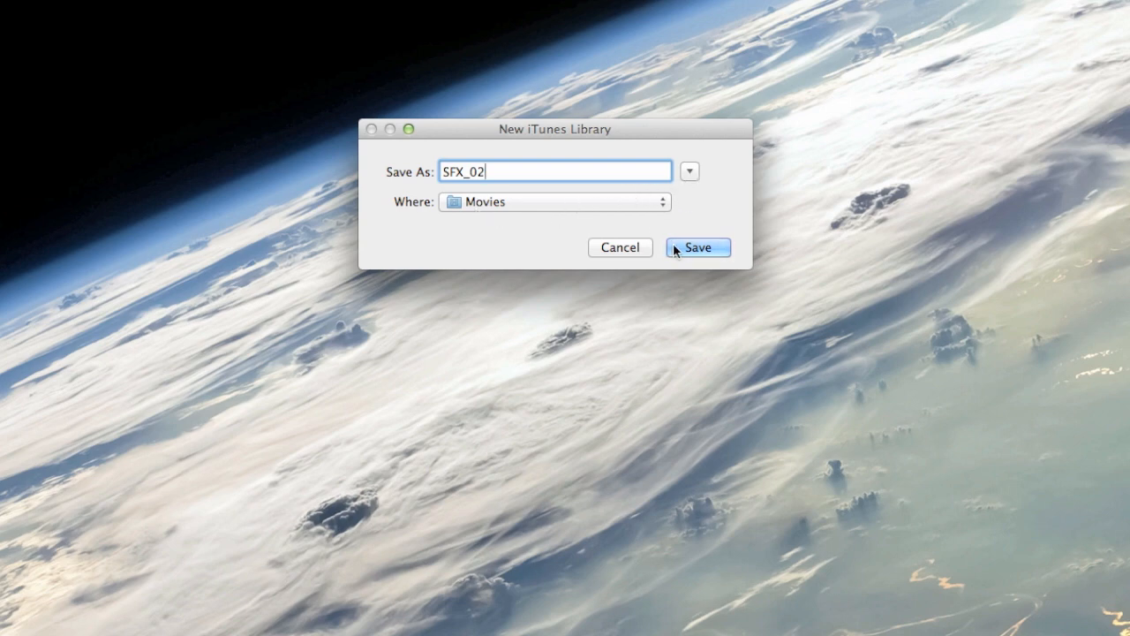
Step: Save the SFX_02 library and show the WMM_Tbolt_01 drive's SFX folder in Finder
{"action": "left_click", "coordinate": [698, 247]}
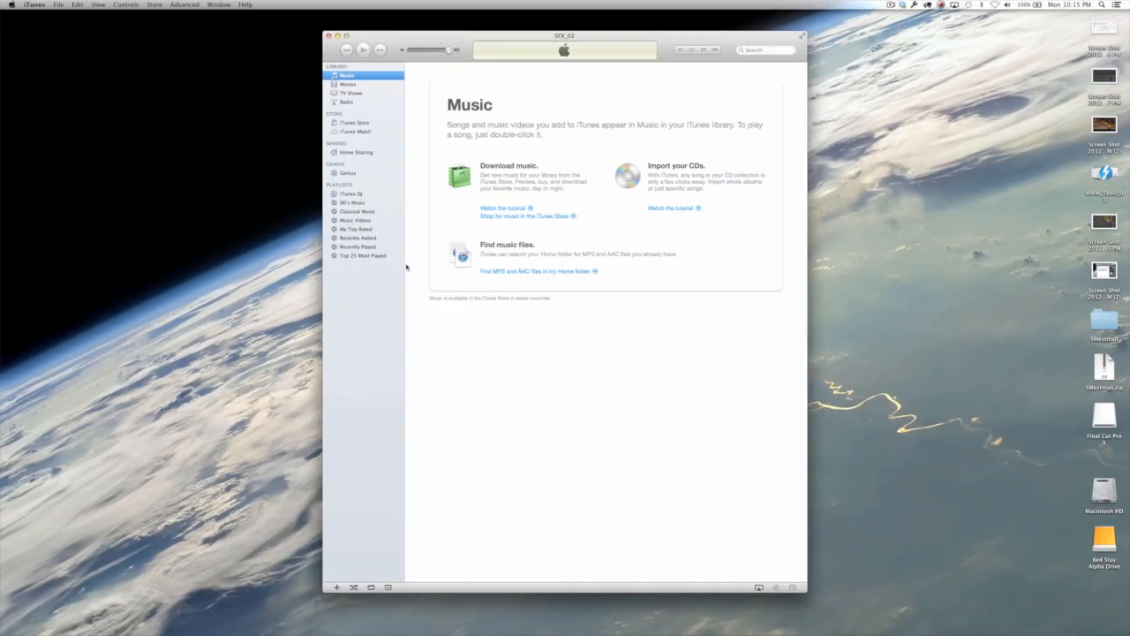
{"action": "mouse_move", "coordinate": [379, 308]}
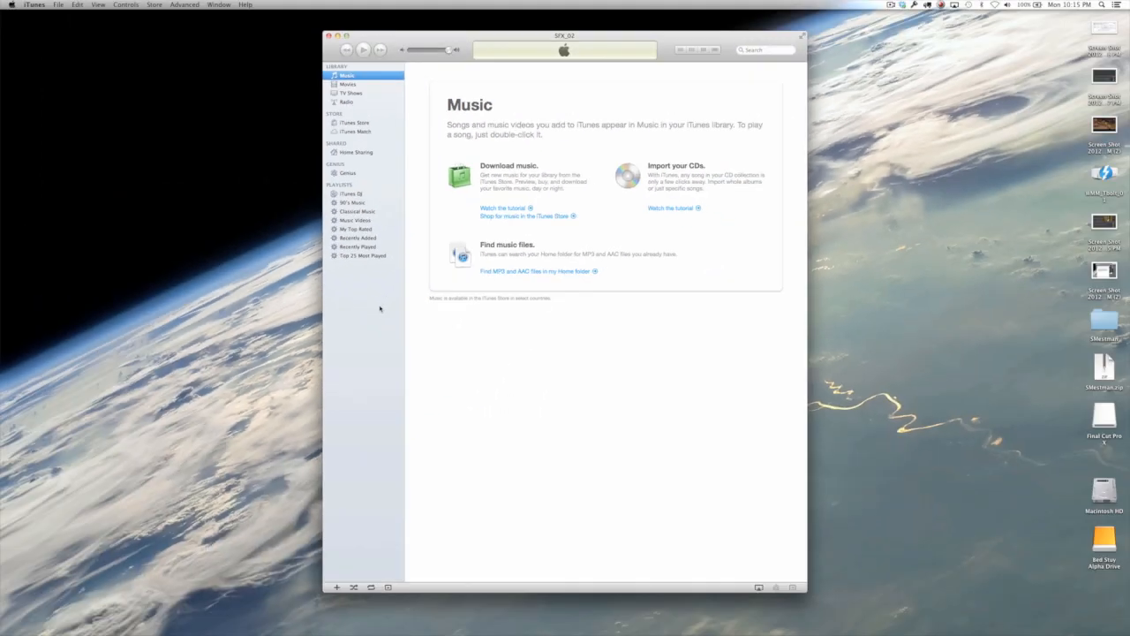
{"action": "key", "text": "cmd+tab"}
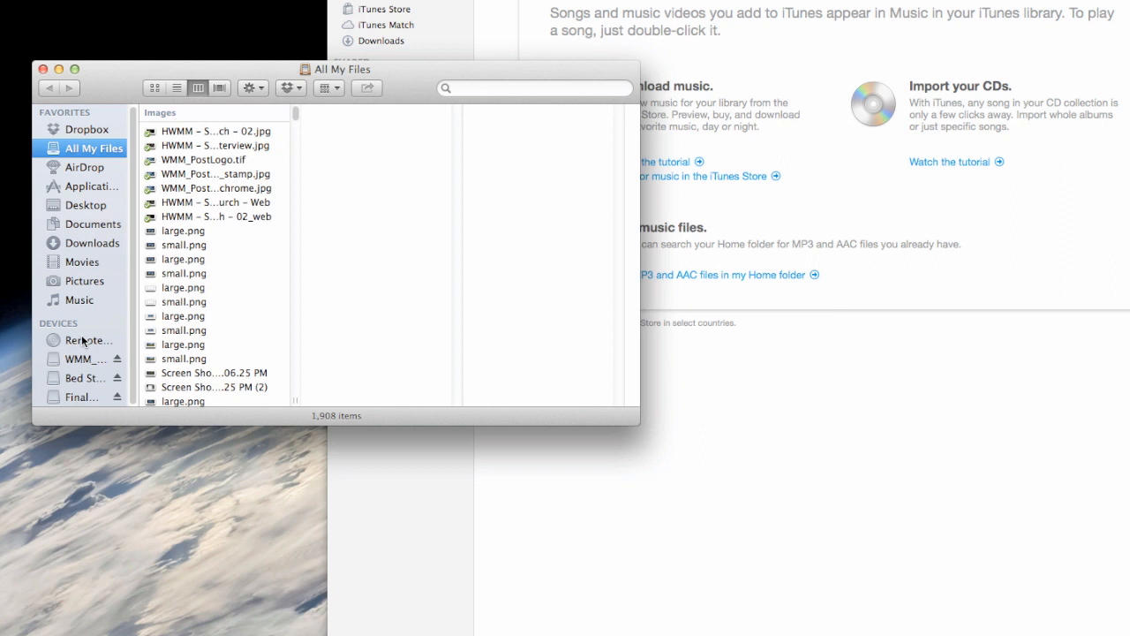
{"action": "left_click", "coordinate": [80, 358]}
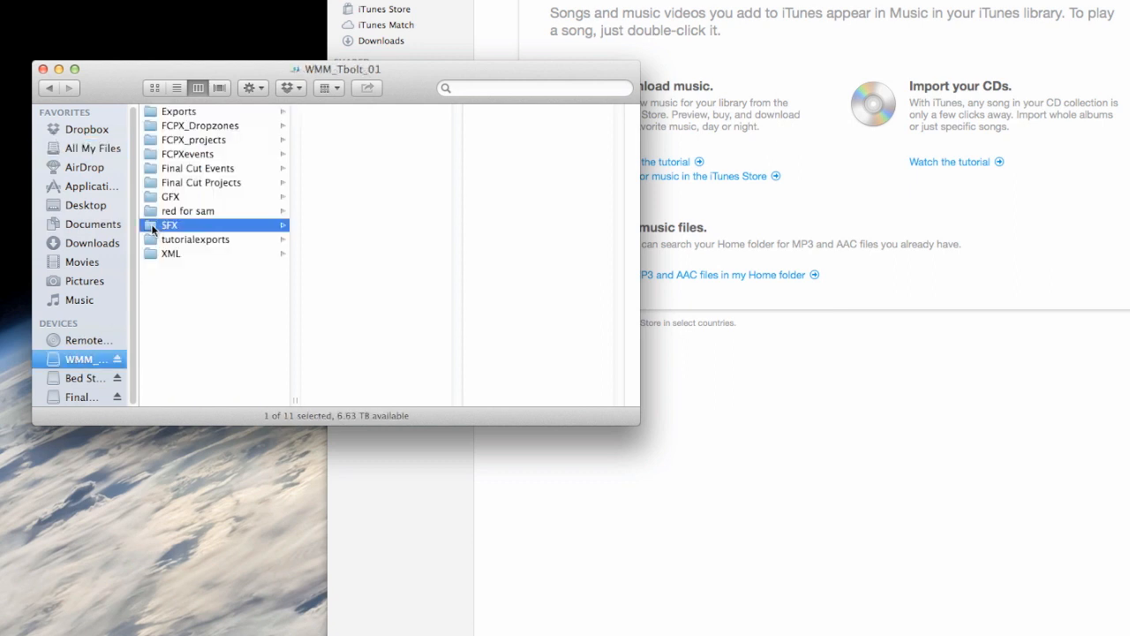
{"action": "left_click", "coordinate": [169, 225]}
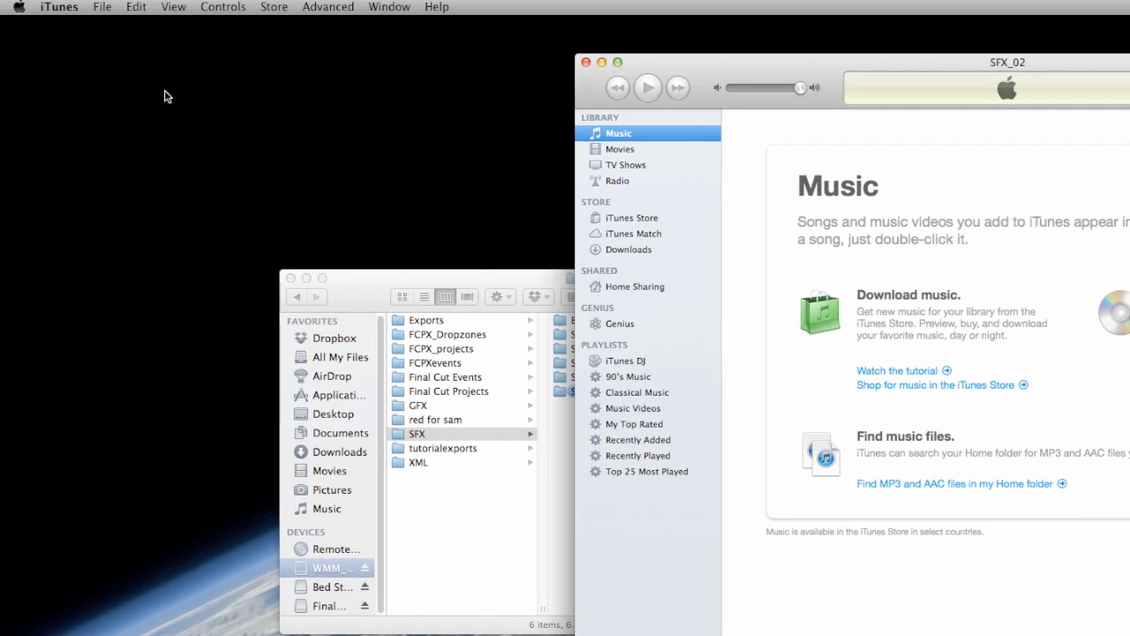
Step: Uncheck 'Copy files to iTunes Media folder when adding to library' in Advanced preferences
{"action": "left_click", "coordinate": [60, 7]}
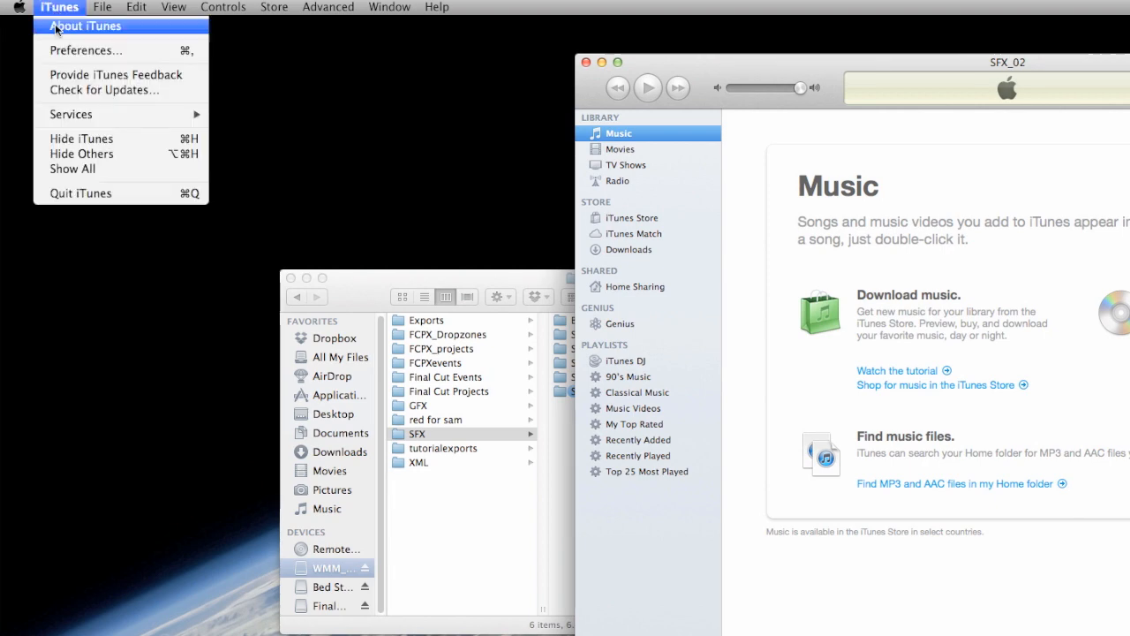
{"action": "left_click", "coordinate": [86, 49]}
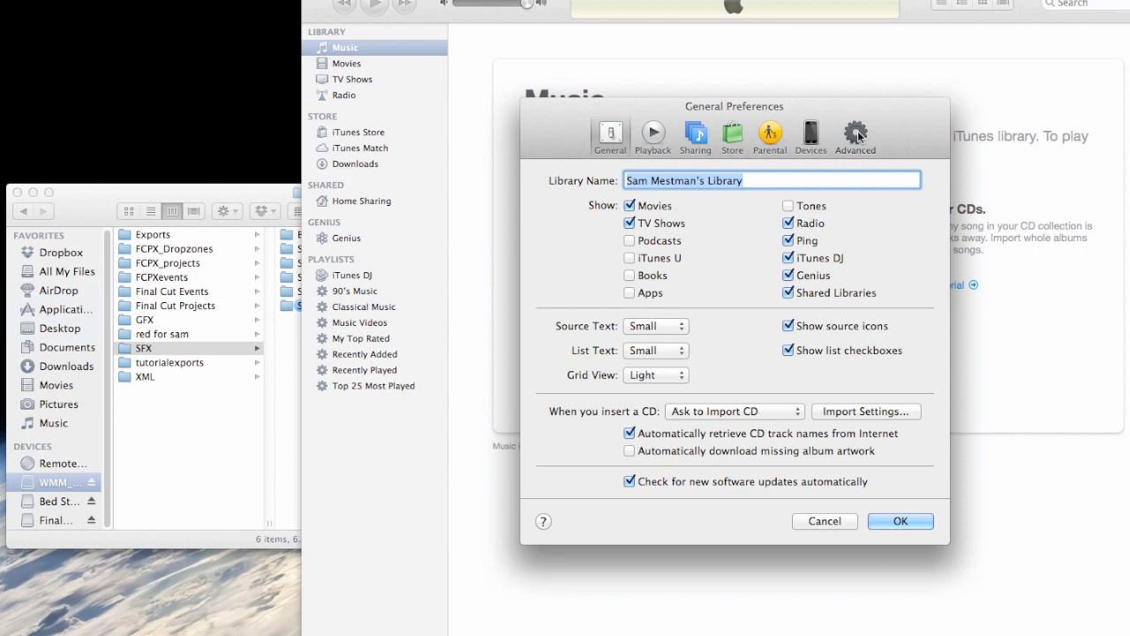
{"action": "left_click", "coordinate": [852, 133]}
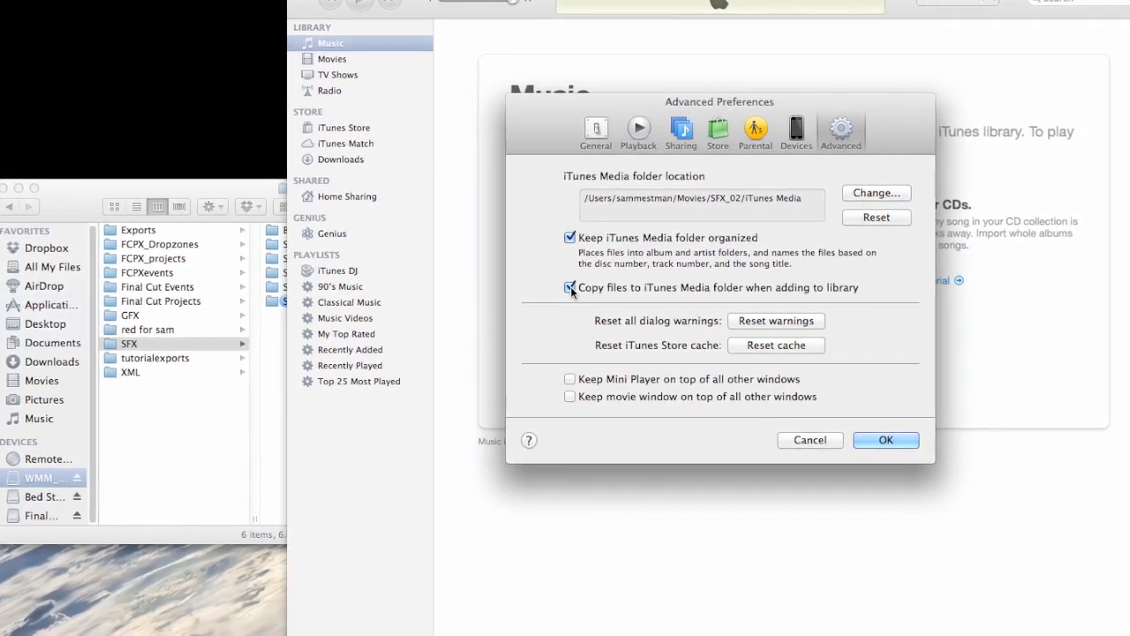
{"action": "left_click", "coordinate": [569, 287]}
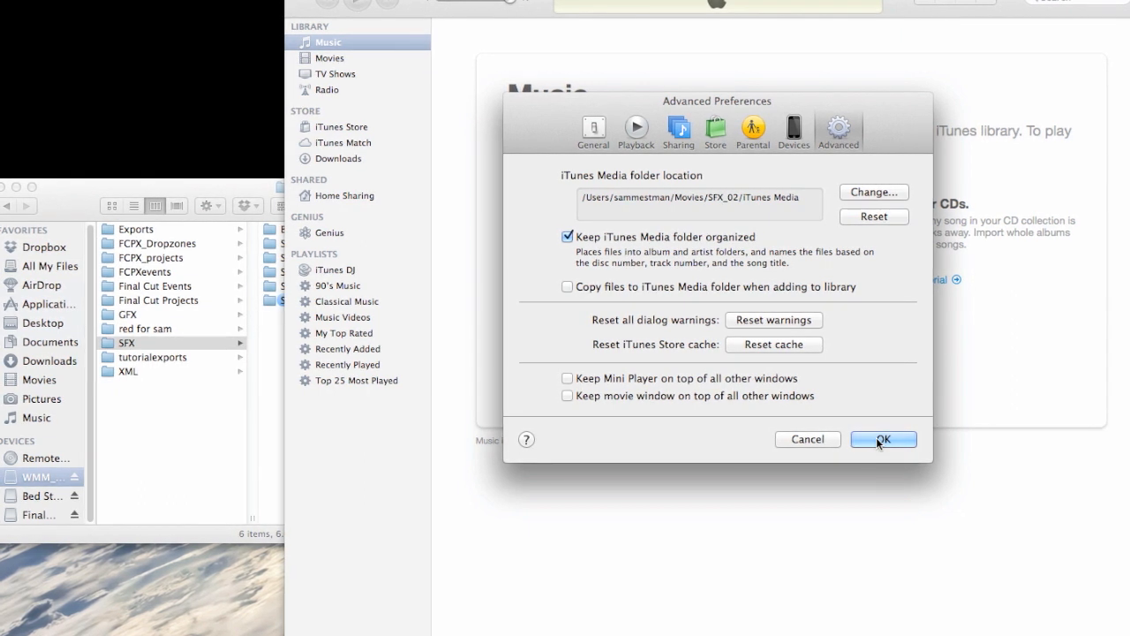
{"action": "left_click", "coordinate": [882, 439]}
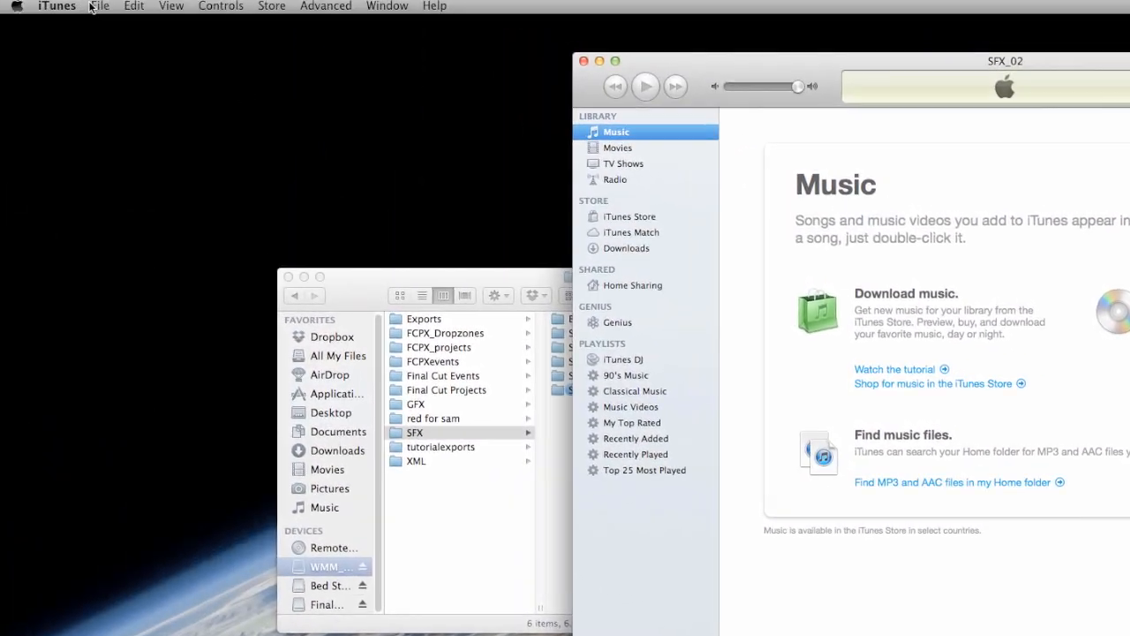
Step: Create a new playlist and start renaming it BrosharSFX
{"action": "left_click", "coordinate": [98, 6]}
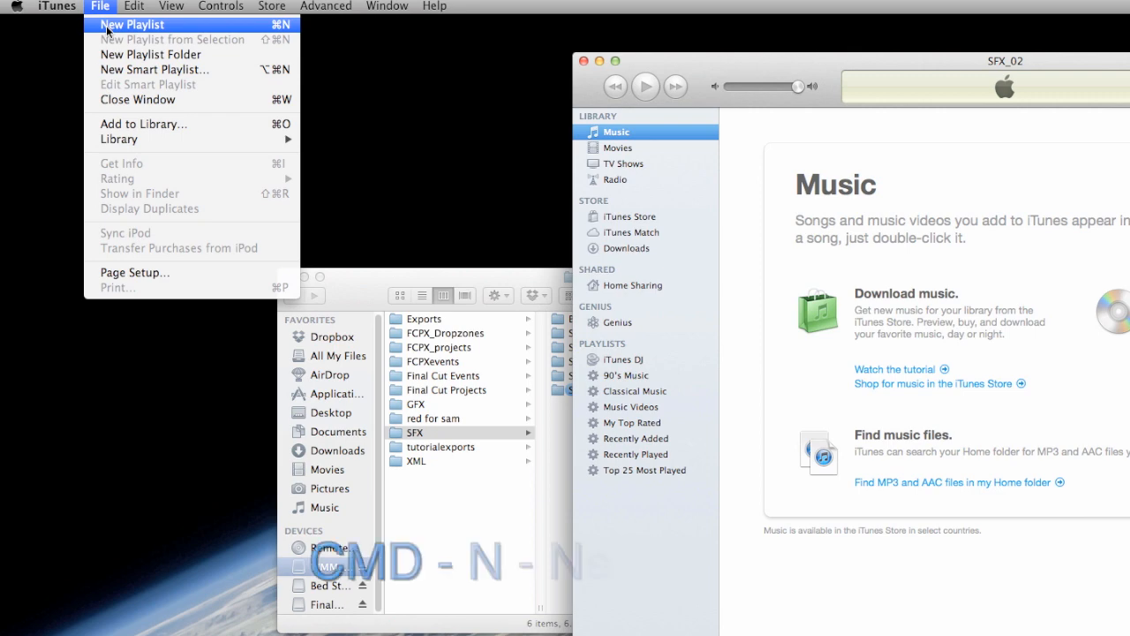
{"action": "left_click", "coordinate": [133, 24]}
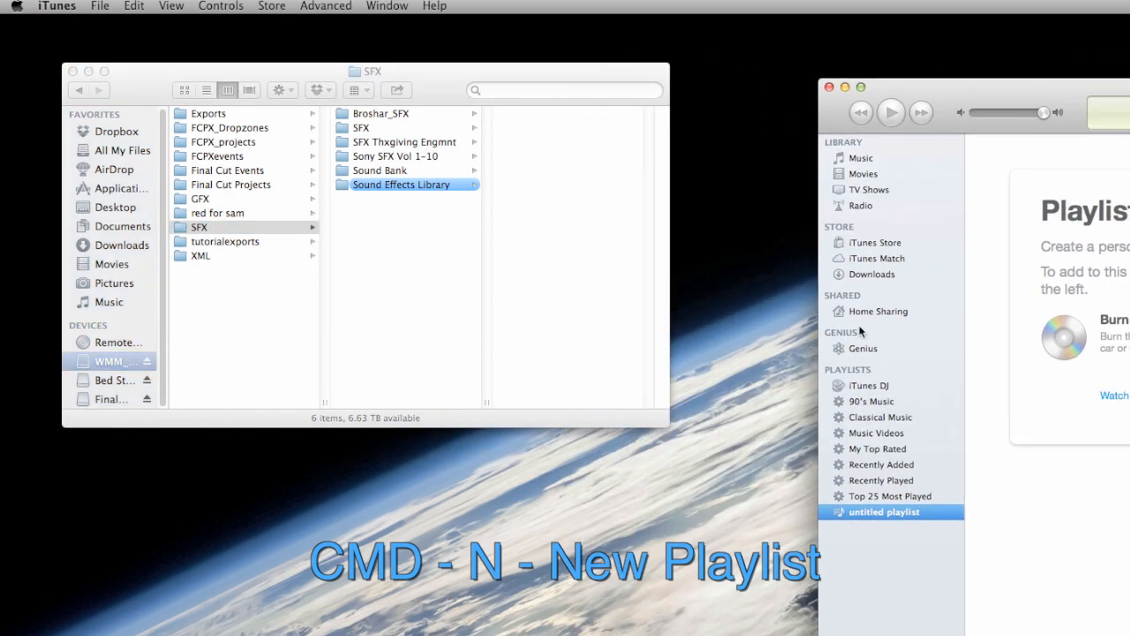
{"action": "double_click", "coordinate": [883, 512]}
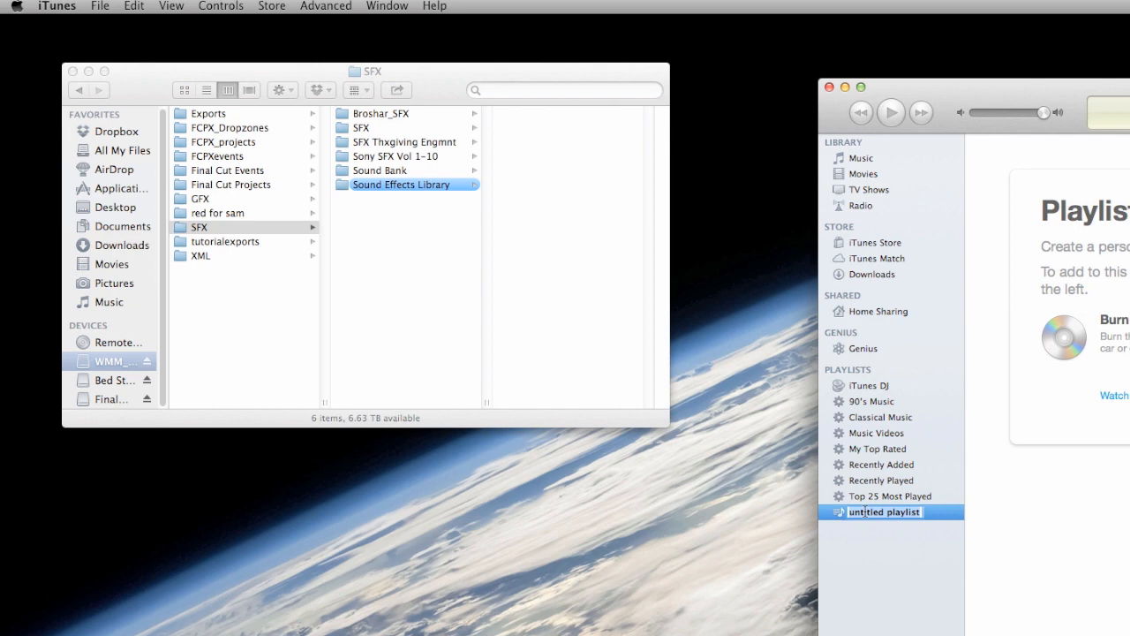
{"action": "type", "text": "BrosharSFX"}
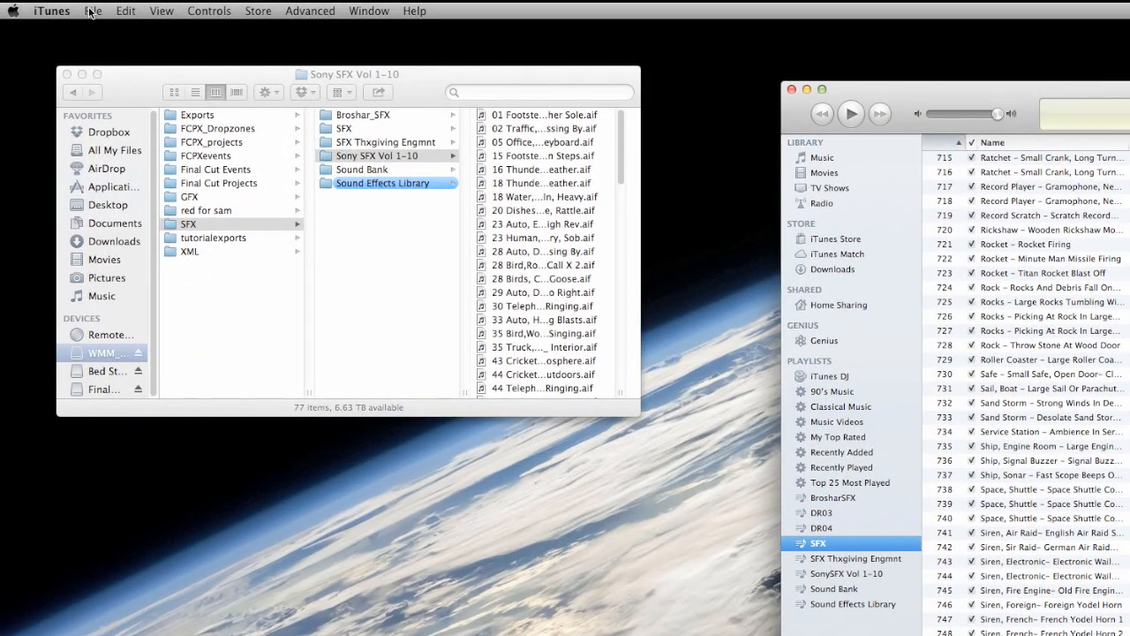
Step: Create a new playlist folder for SFX02 and begin selecting playlists to move into it
{"action": "left_click", "coordinate": [92, 11]}
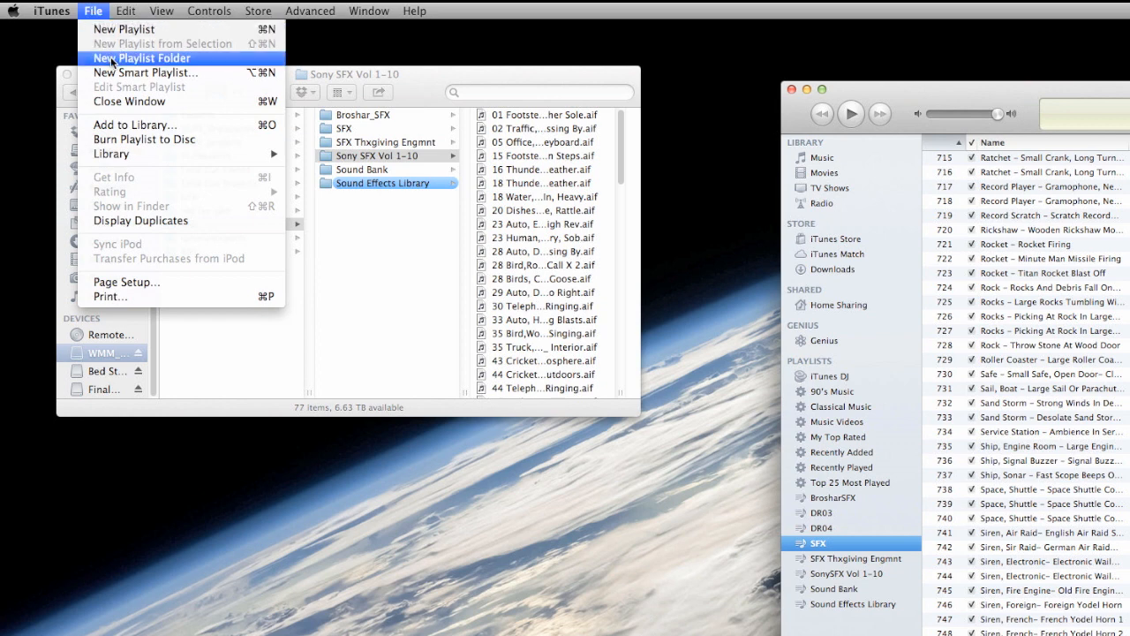
{"action": "left_click", "coordinate": [142, 57]}
{"action": "type", "text": "SFX02"}
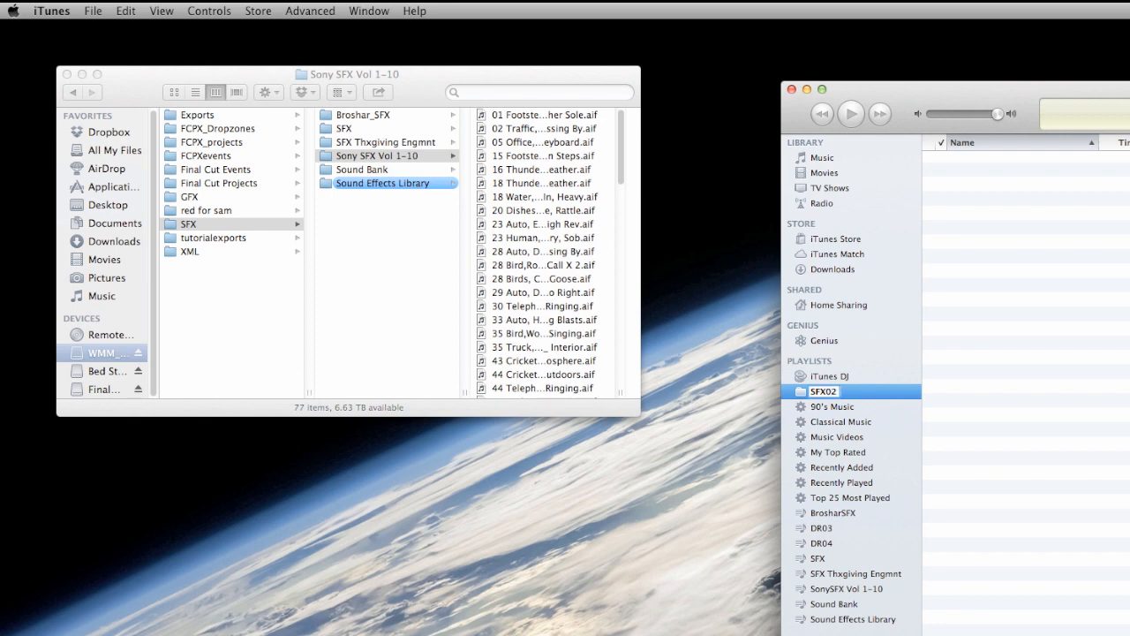
{"action": "mouse_move", "coordinate": [830, 536]}
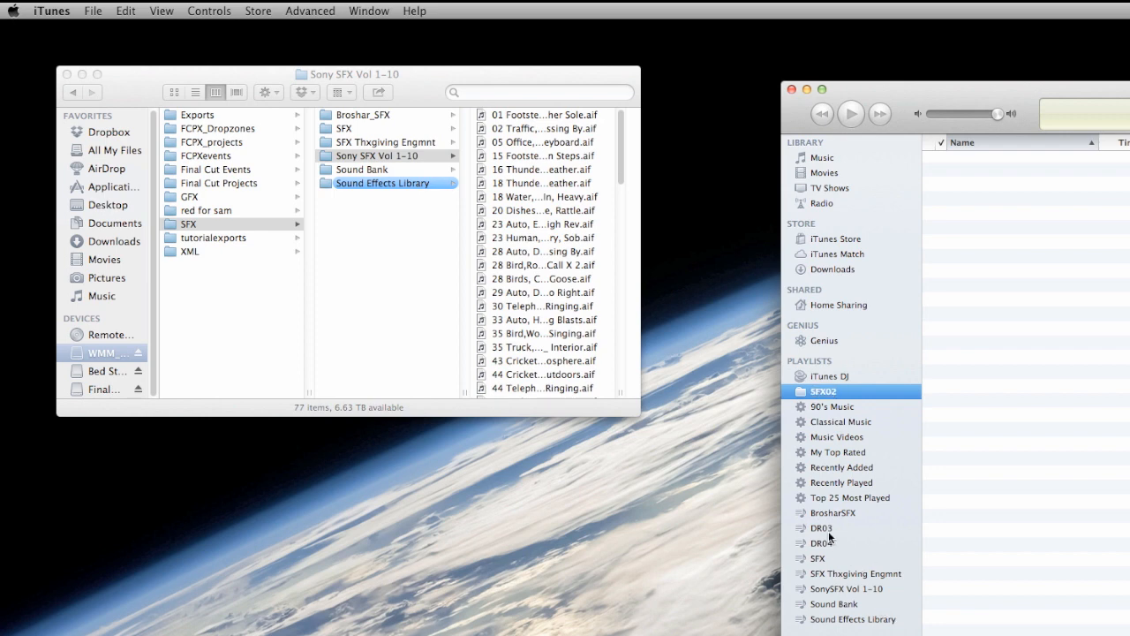
{"action": "left_click", "coordinate": [833, 512]}
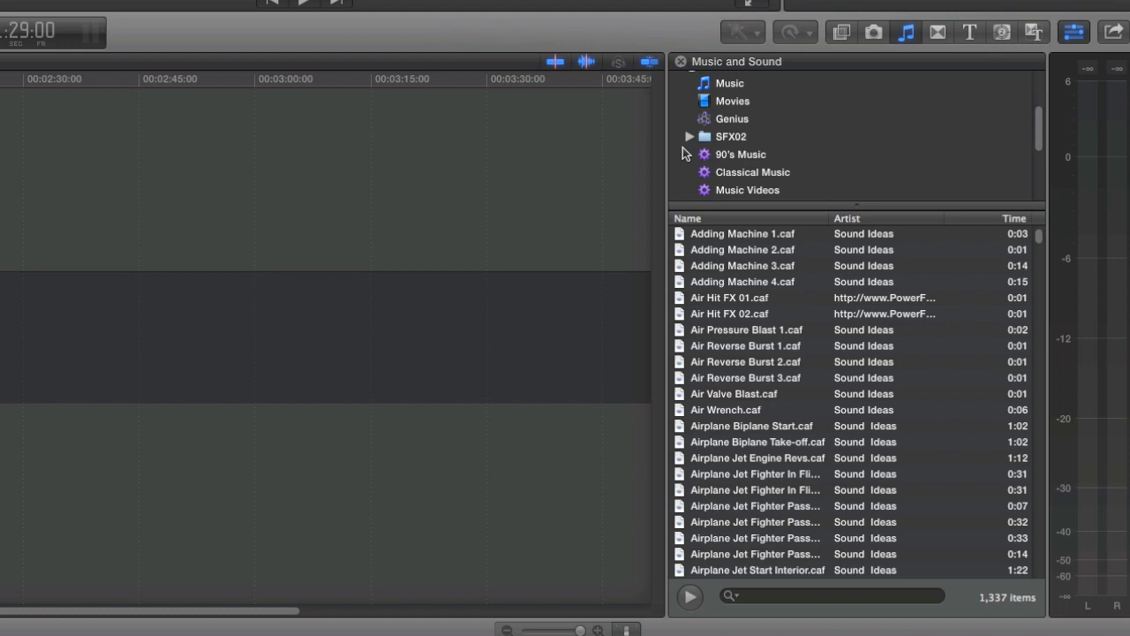
{"action": "mouse_move", "coordinate": [701, 141]}
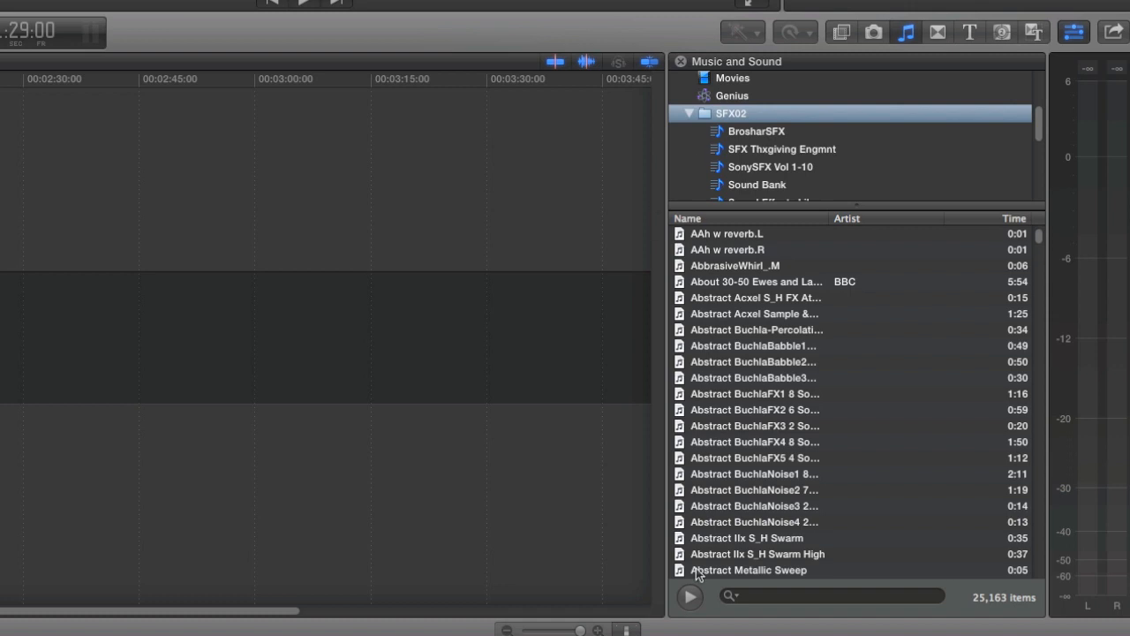
Step: Search the SFX02 sound effects for 'fire'
{"action": "left_click", "coordinate": [829, 595]}
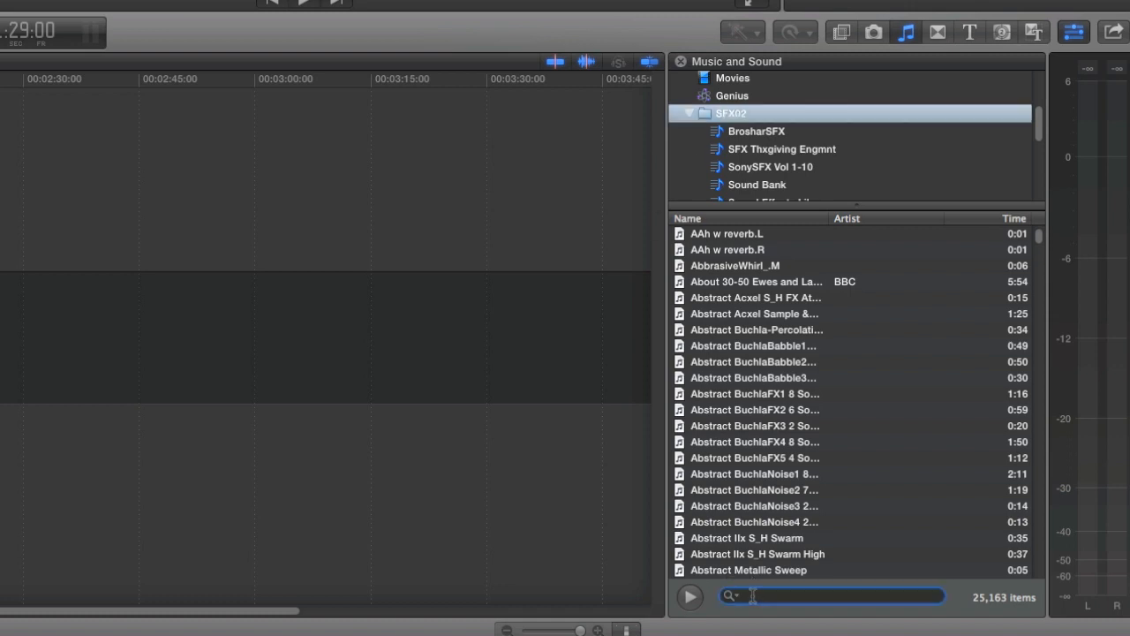
{"action": "type", "text": "fire"}
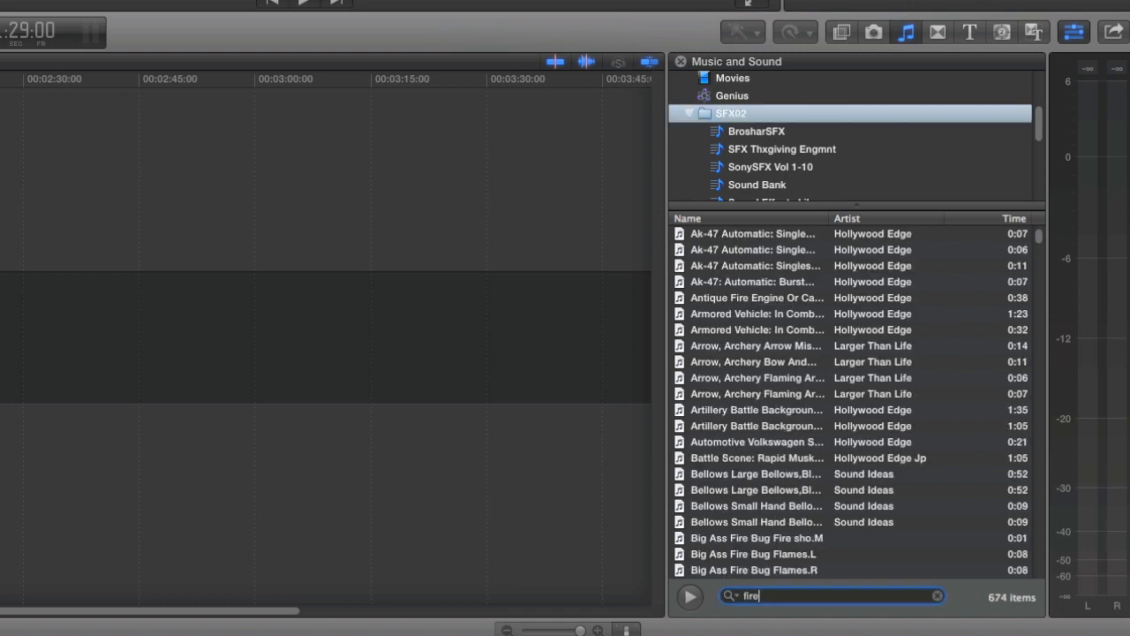
{"action": "scroll", "scroll_direction": "down", "scroll_amount": 3}
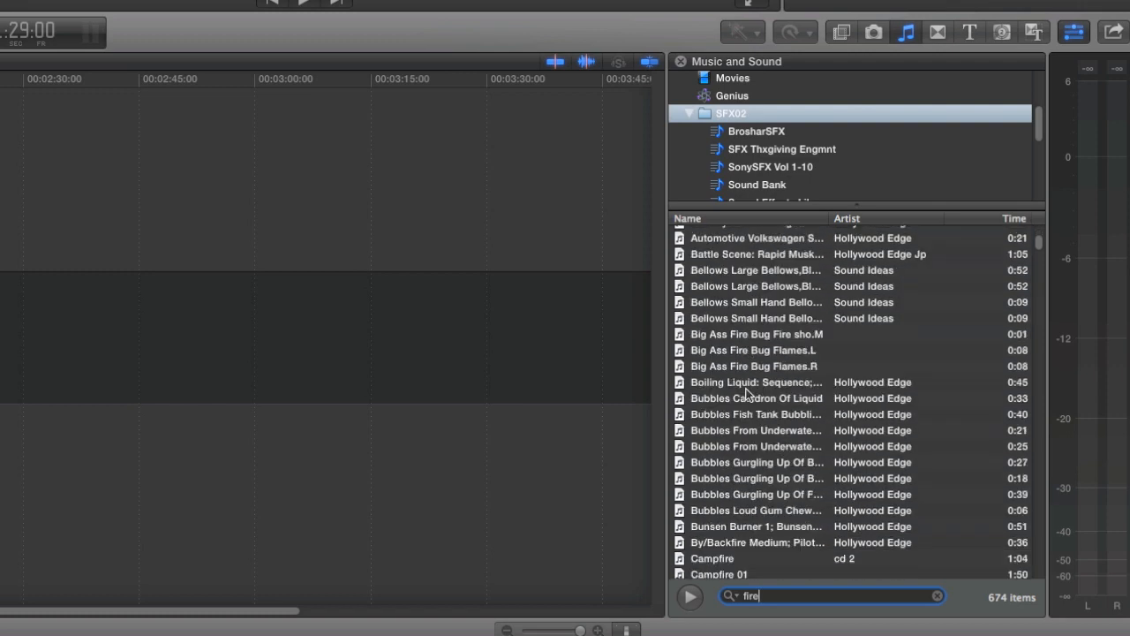
{"action": "scroll", "scroll_direction": "down", "scroll_amount": 3}
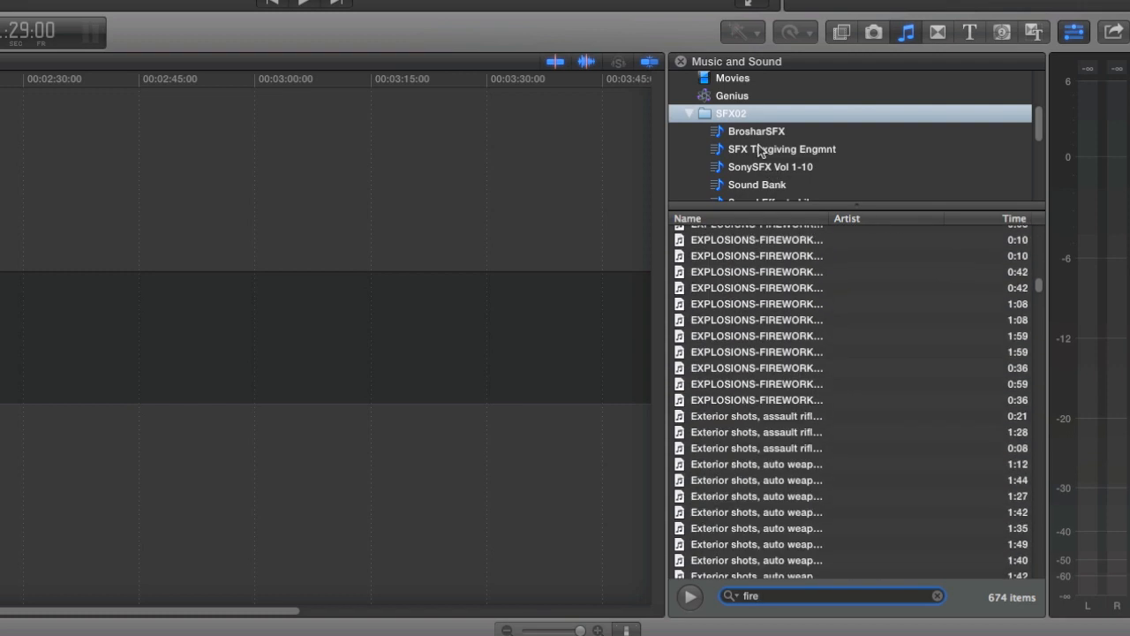
Step: Narrow fire matches to BrosharSFX, SFX Thxgiving Engmnt, SonySFX Vol 1-10, and Sound Bank in turn
{"action": "left_click", "coordinate": [757, 130]}
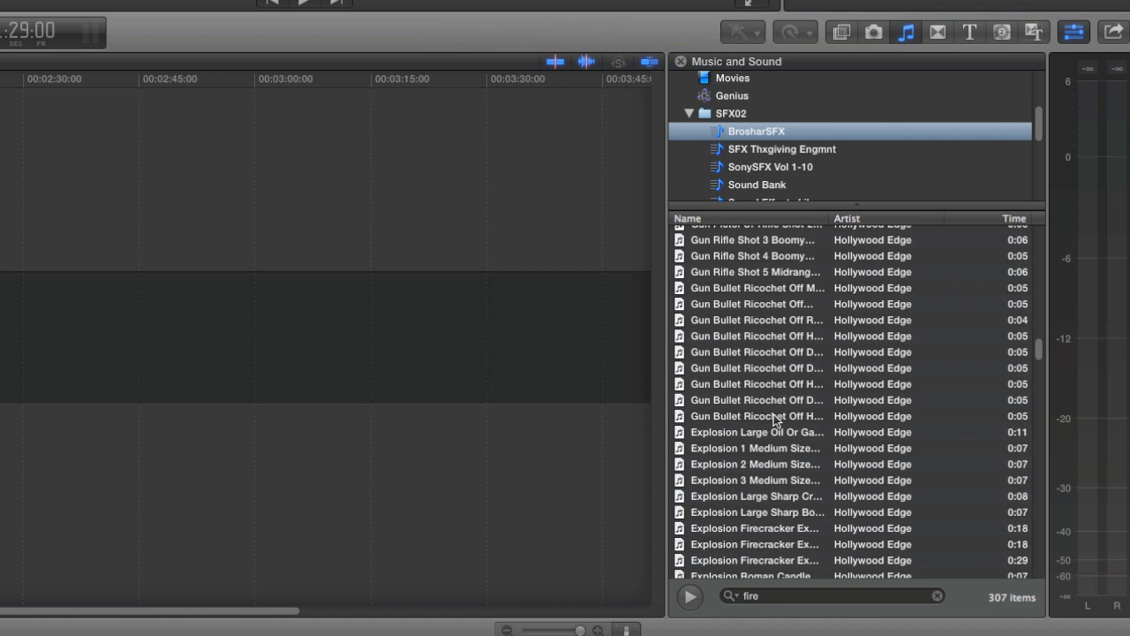
{"action": "left_click", "coordinate": [781, 148]}
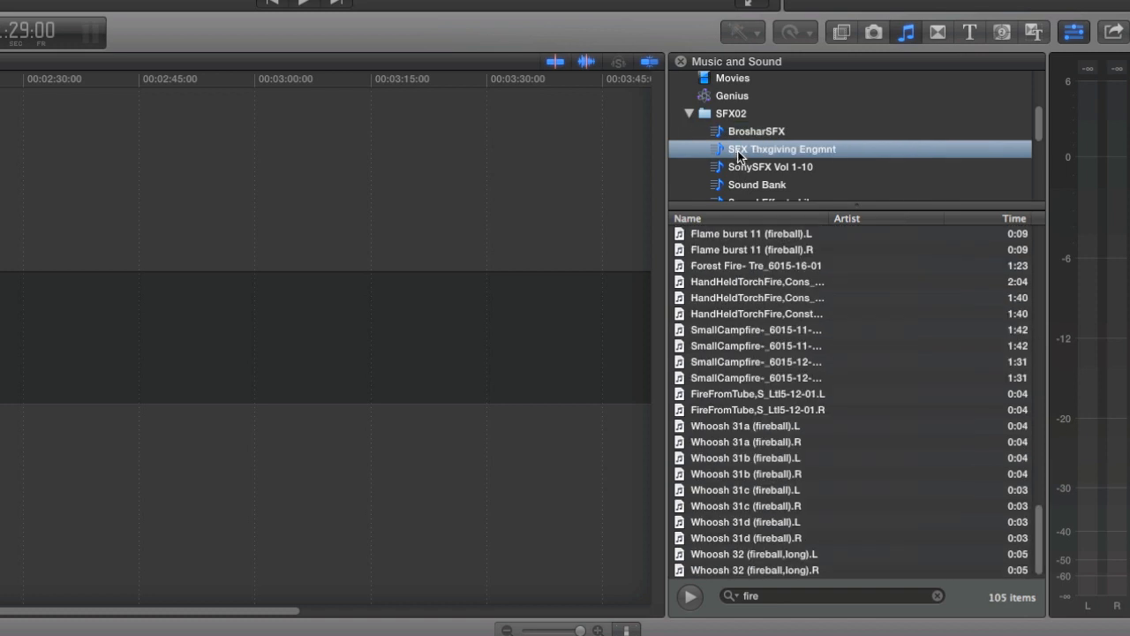
{"action": "left_click", "coordinate": [769, 167]}
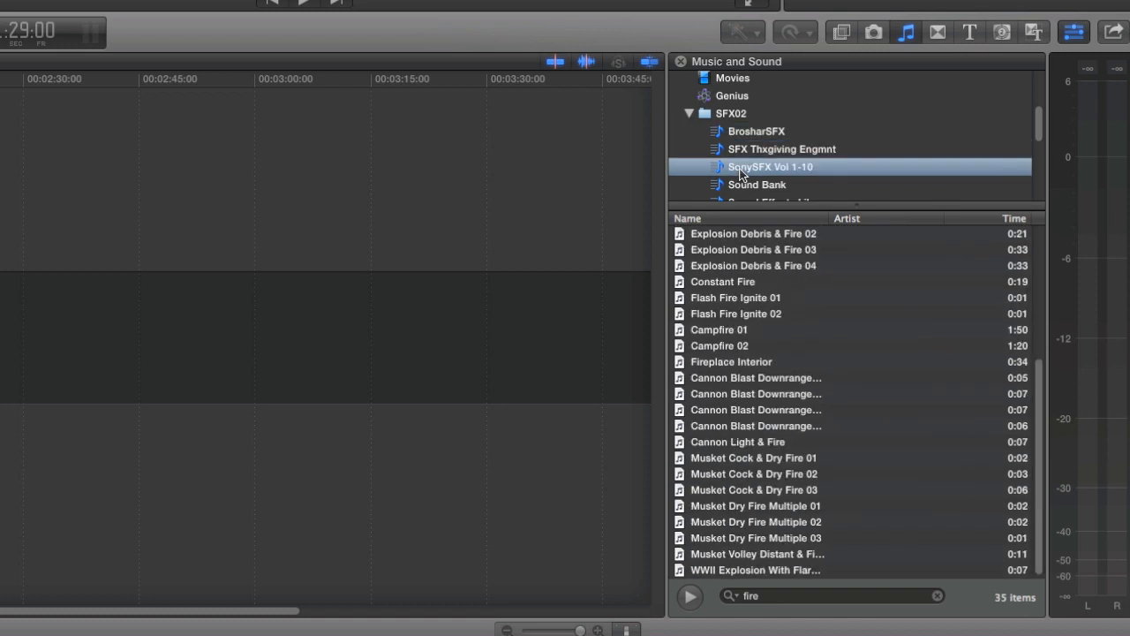
{"action": "left_click", "coordinate": [757, 184]}
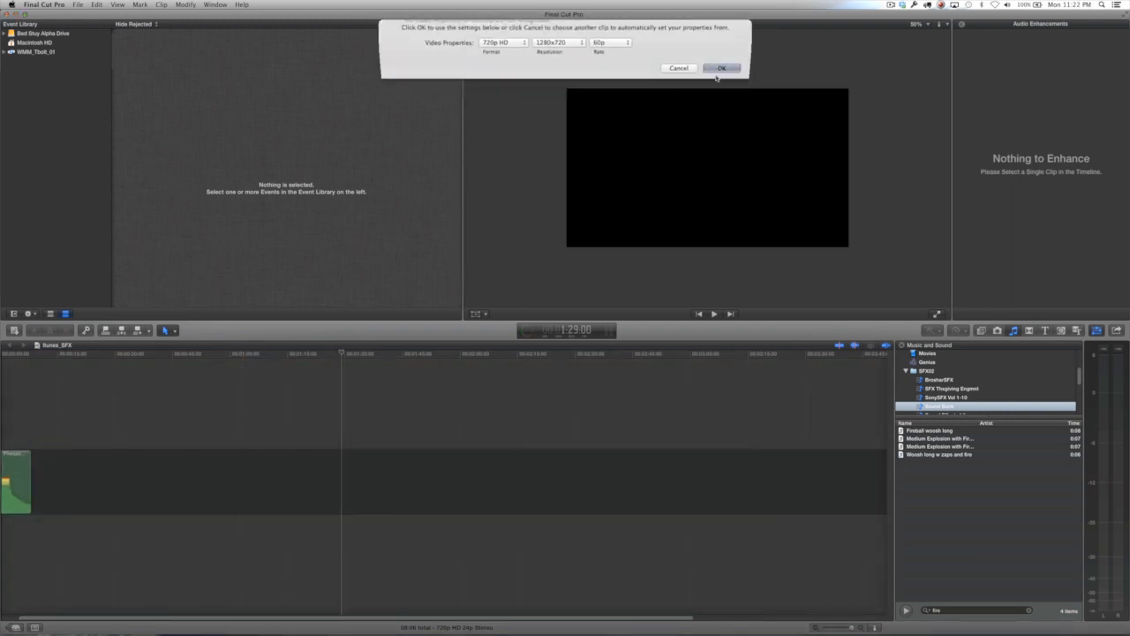
Step: Accept the suggested 720p HD video settings, then show fire matches across the whole SFX02 folder
{"action": "left_click", "coordinate": [720, 68]}
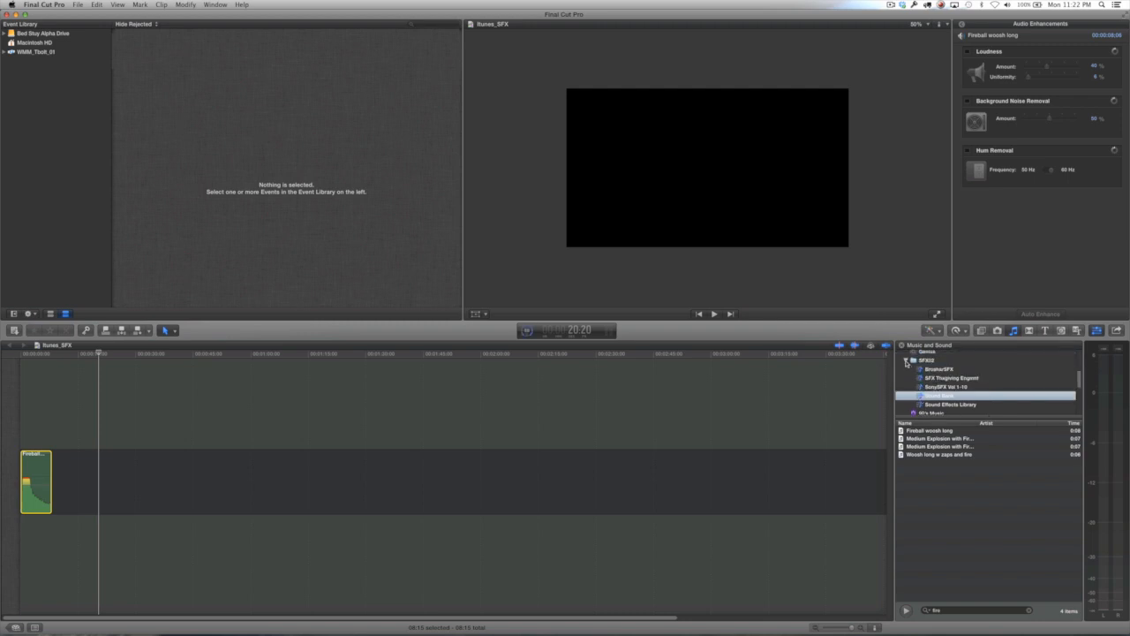
{"action": "left_click", "coordinate": [927, 360]}
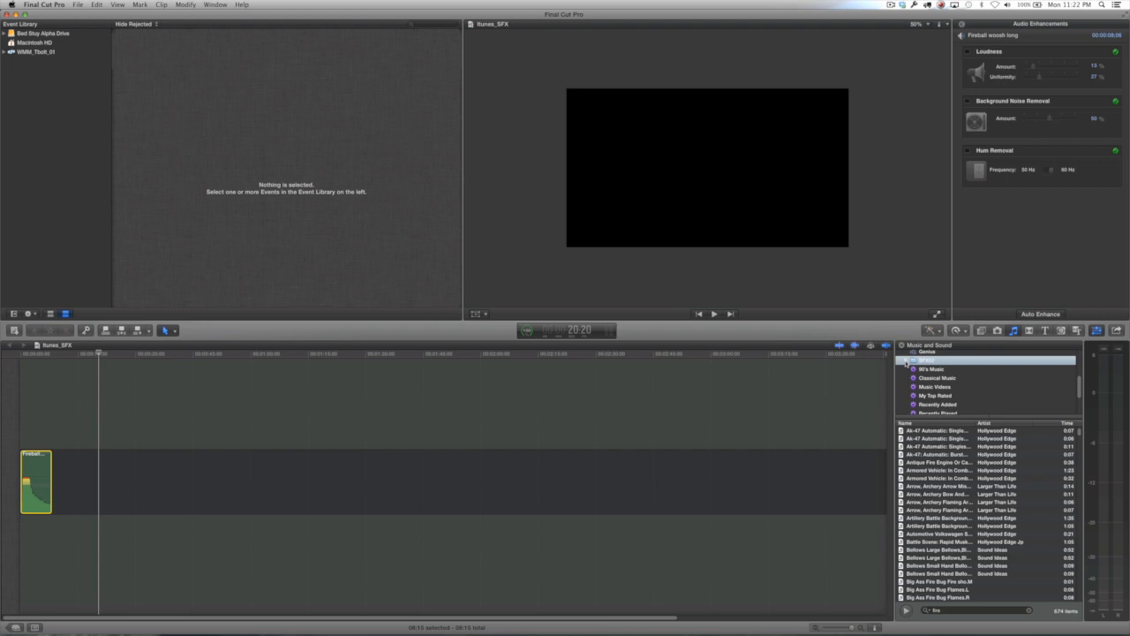